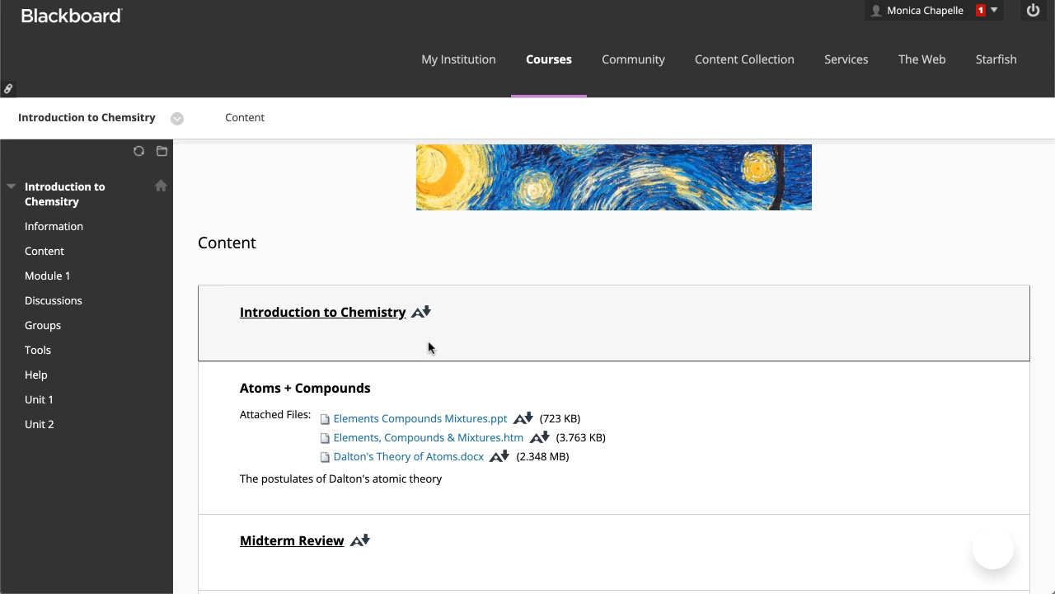
Open the Download alternative formats dialog for Introduction to Chemistry, then close it
click(427, 312)
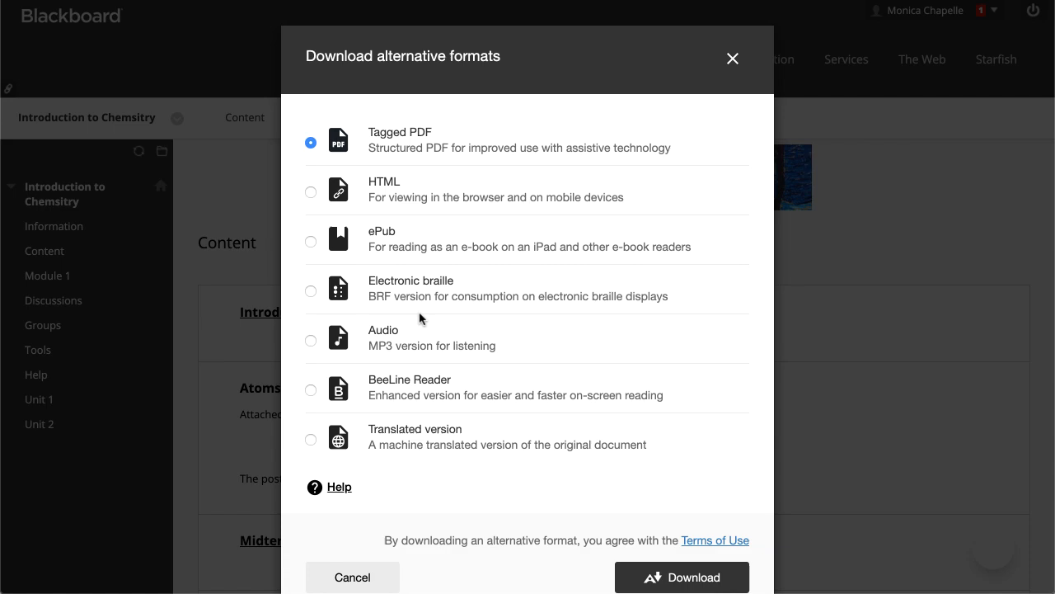
click(339, 486)
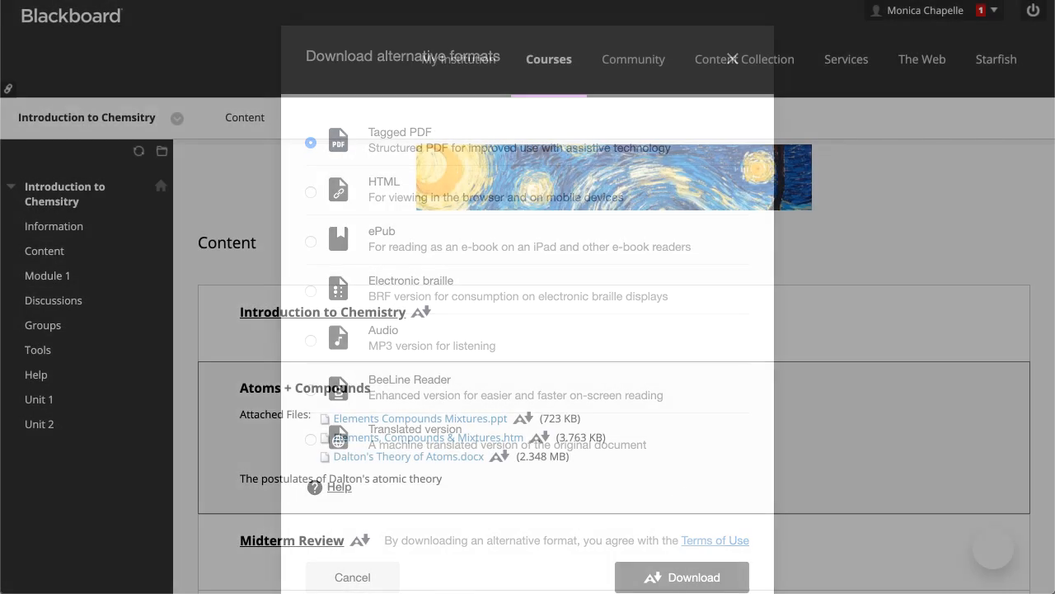
Request alternative formats for Elements Compounds Mixtures.ppt and see the disabled notice
click(353, 577)
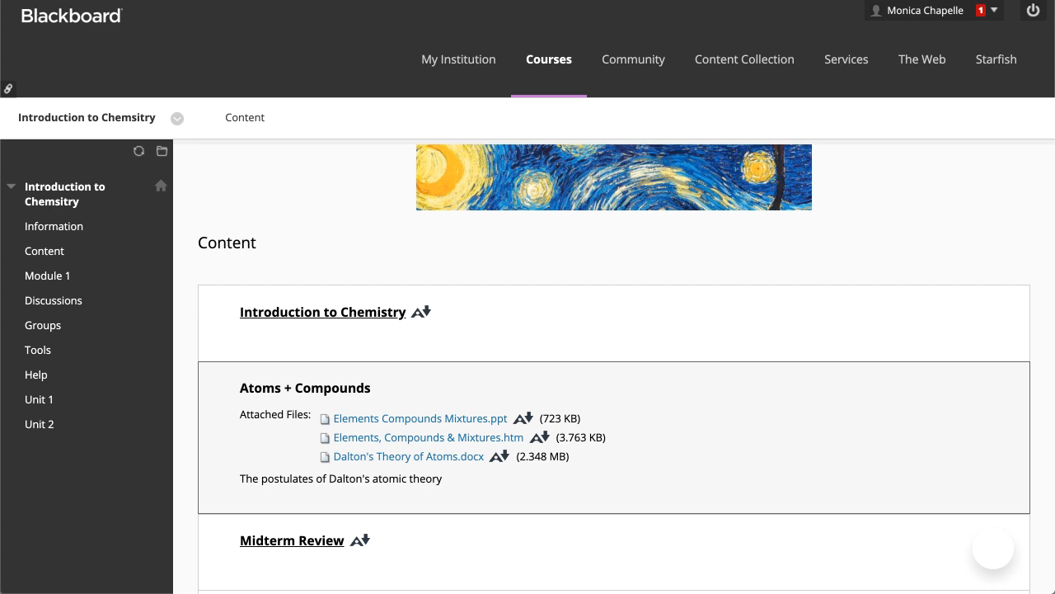
mouse_move(527, 416)
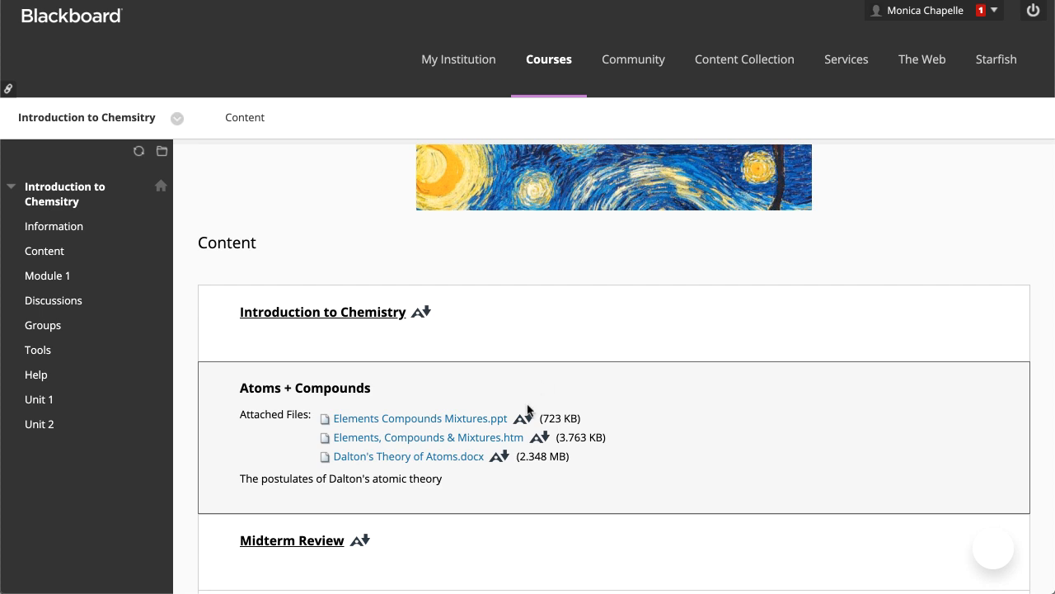
click(521, 417)
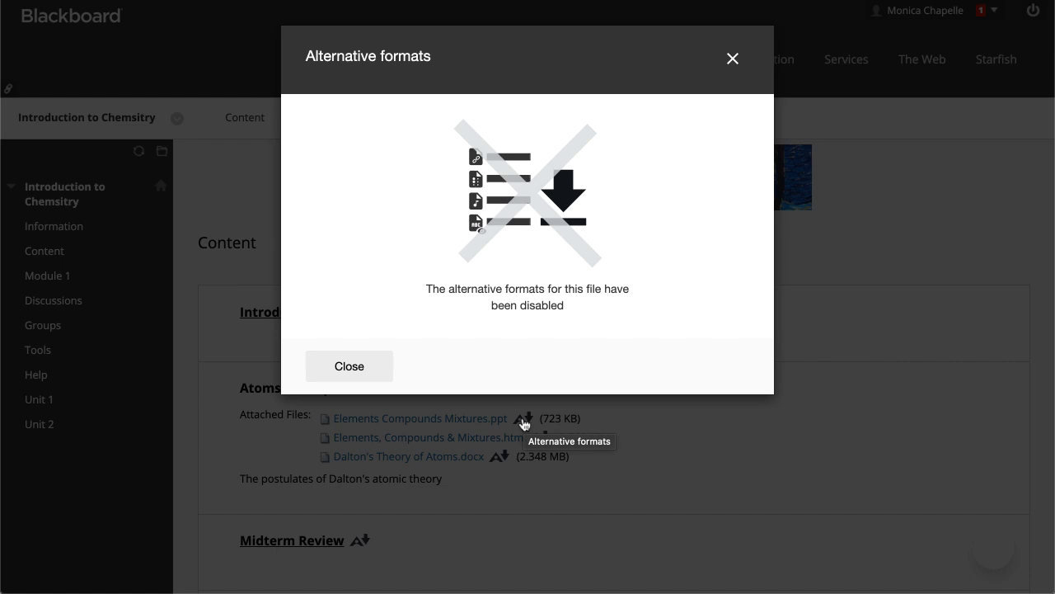